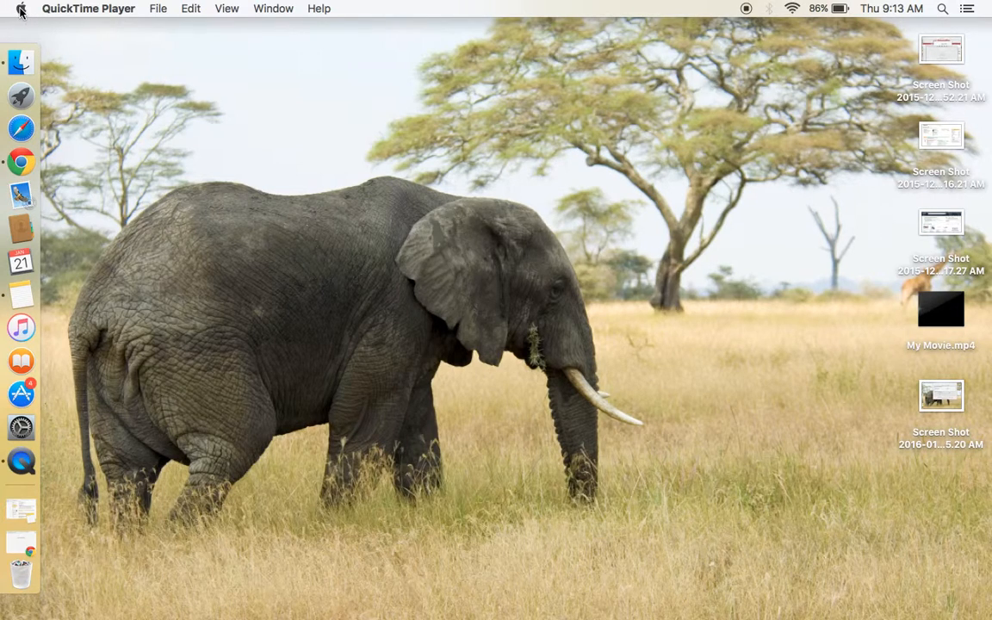
# Open System Preferences from the Apple menu and go to the Sound pane.
pyautogui.click(21, 8)
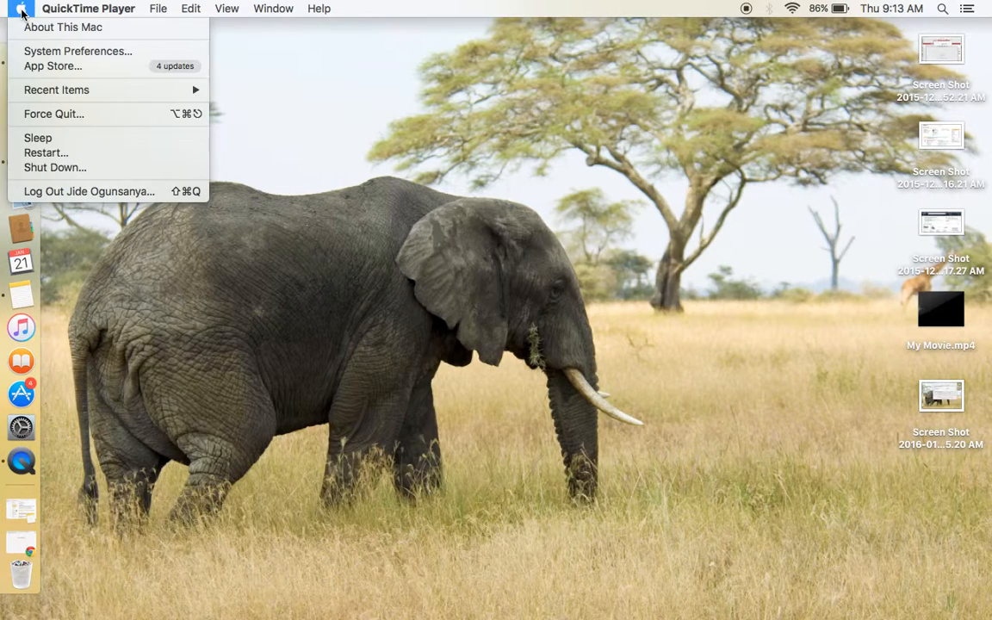
pyautogui.click(77, 51)
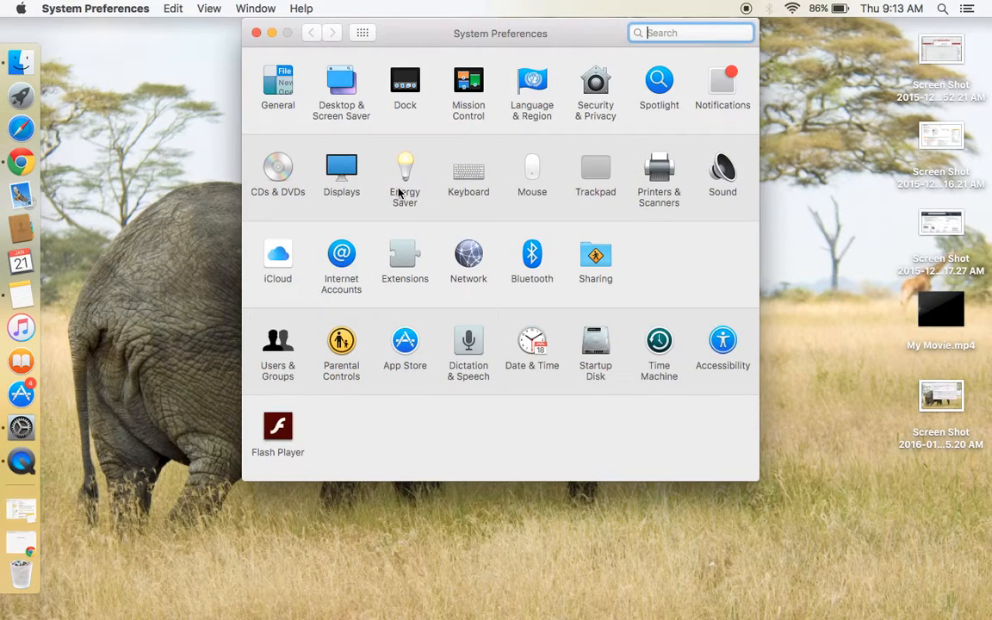
pyautogui.moveTo(723, 172)
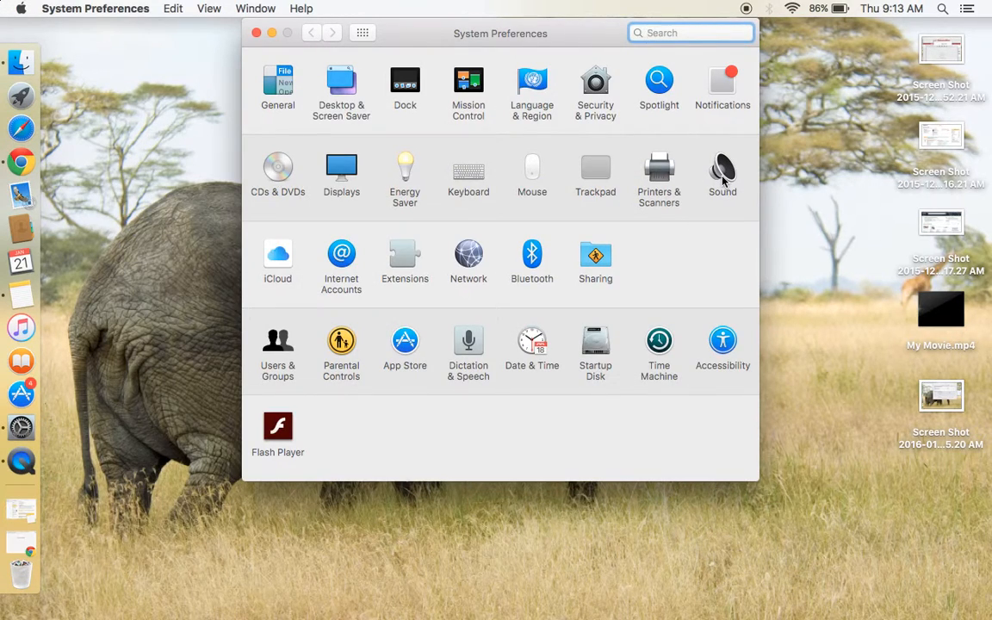
pyautogui.click(722, 169)
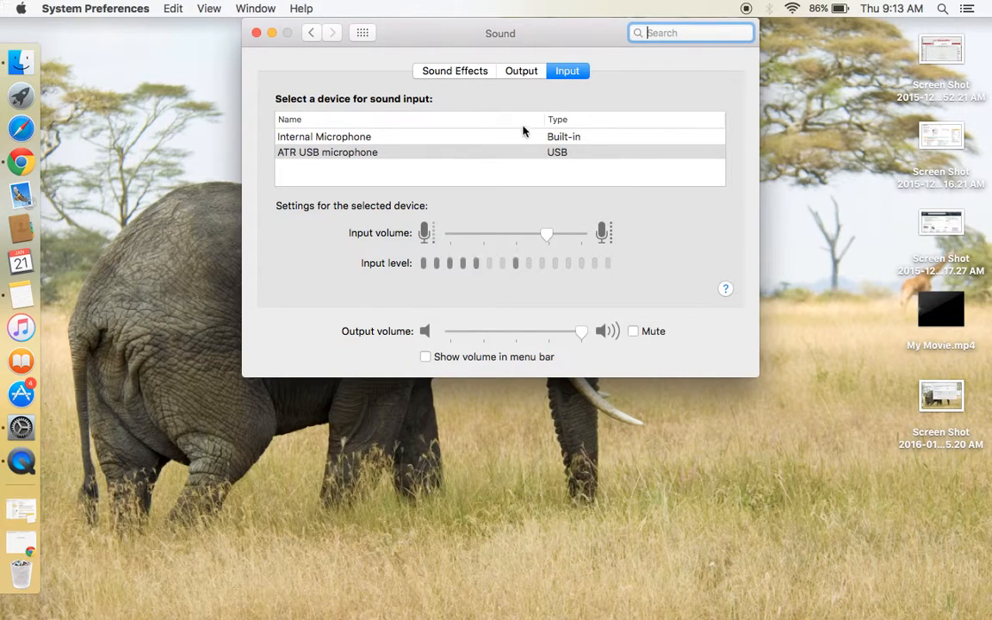
pyautogui.moveTo(519, 161)
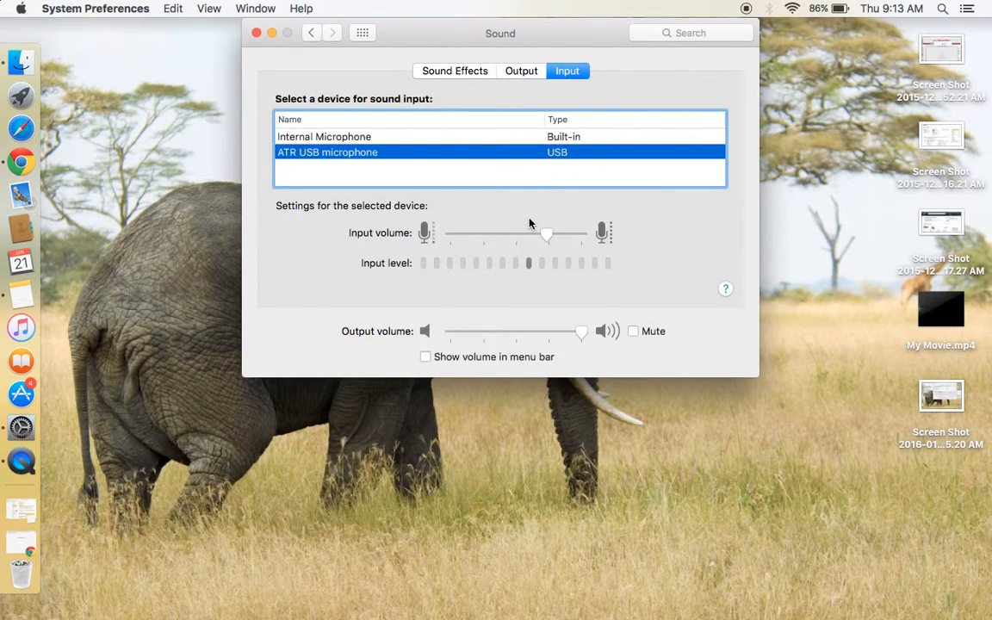
# Drag the ATR USB microphone's input volume slider to maximum.
pyautogui.moveTo(546, 234); pyautogui.dragTo(549, 235)
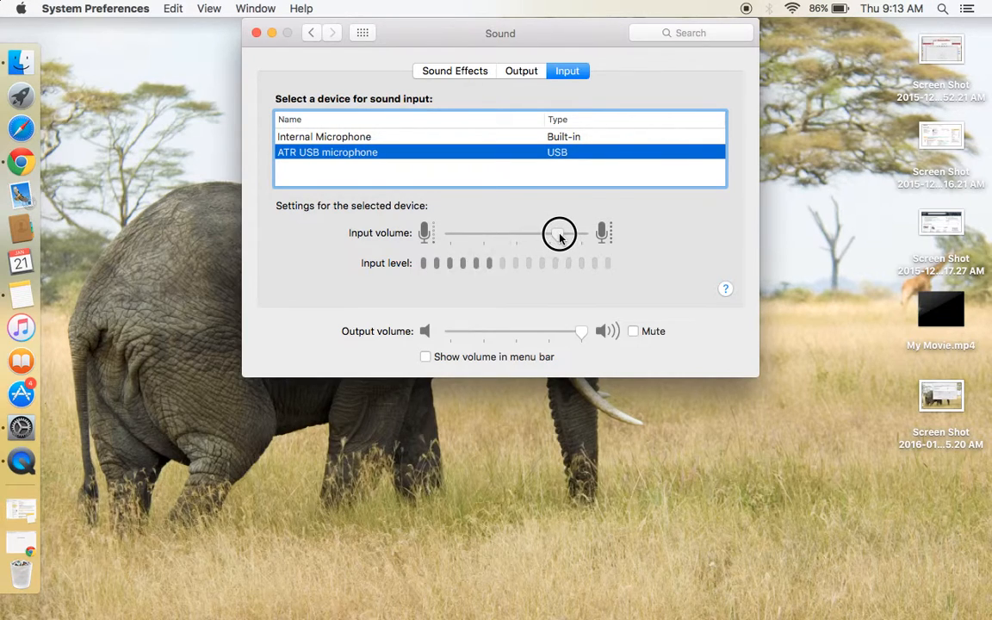
pyautogui.moveTo(560, 233); pyautogui.dragTo(584, 232)
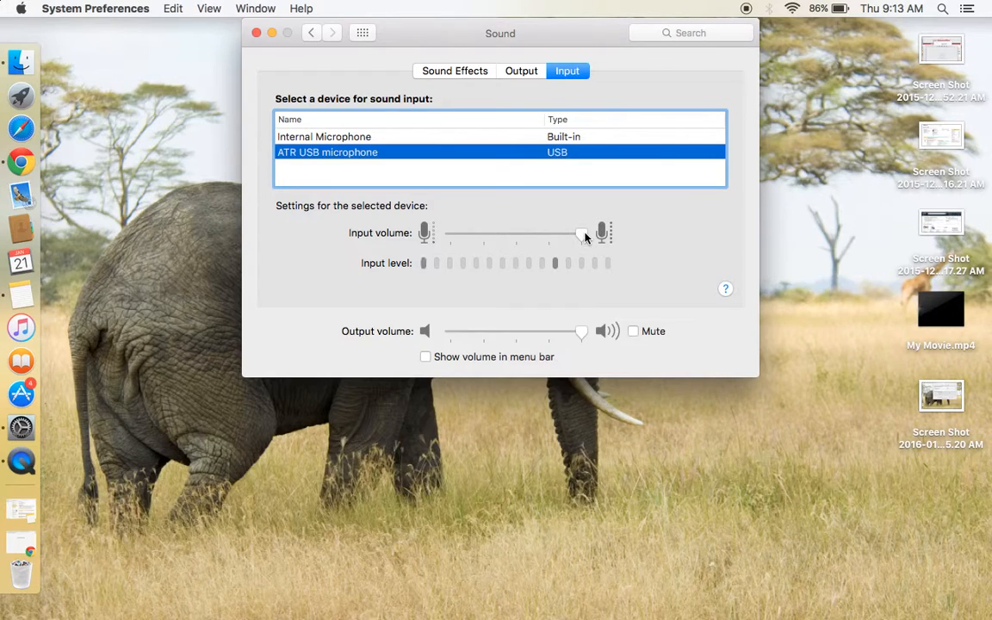